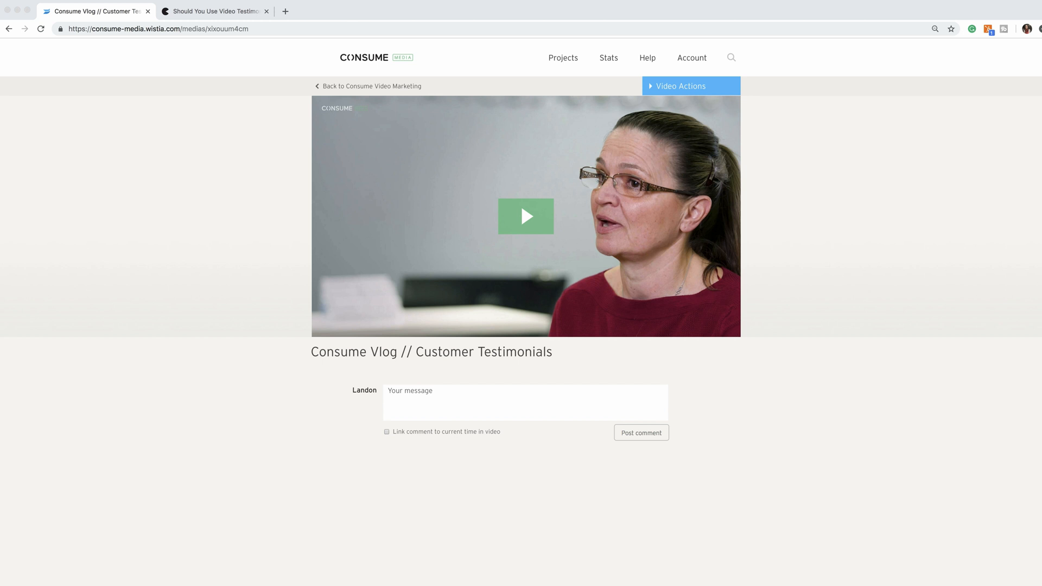
pyautogui.moveTo(851, 312)
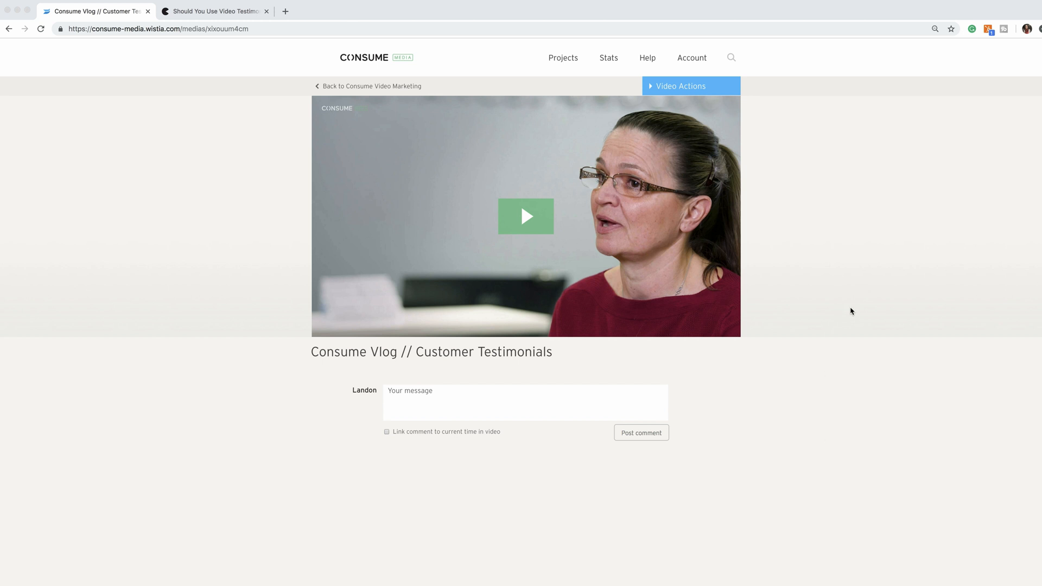
pyautogui.moveTo(812, 184)
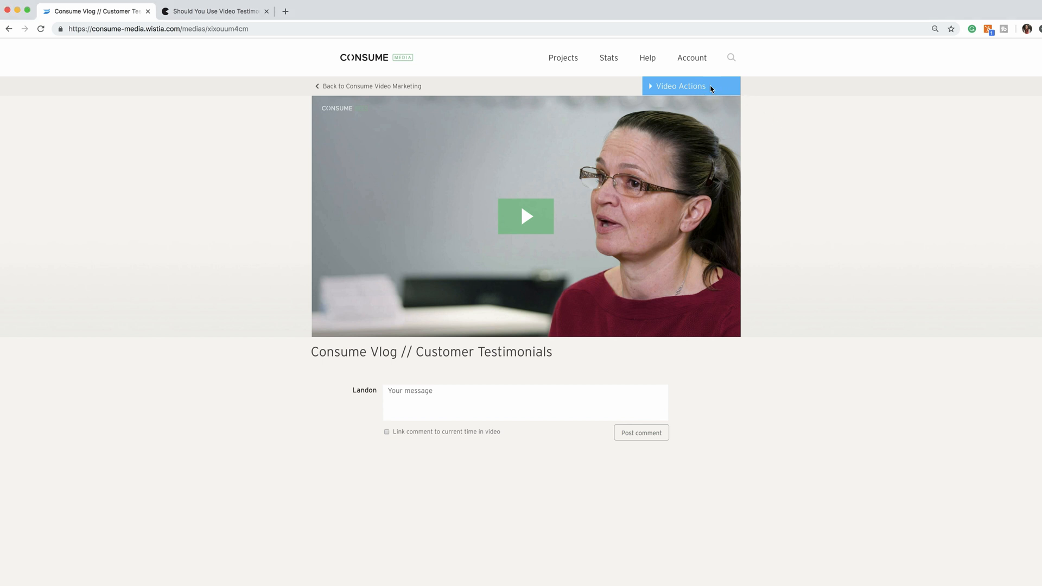
# Step: Reach the Thumbnail settings for the Customer Testimonials video from its Customize options
pyautogui.click(681, 86)
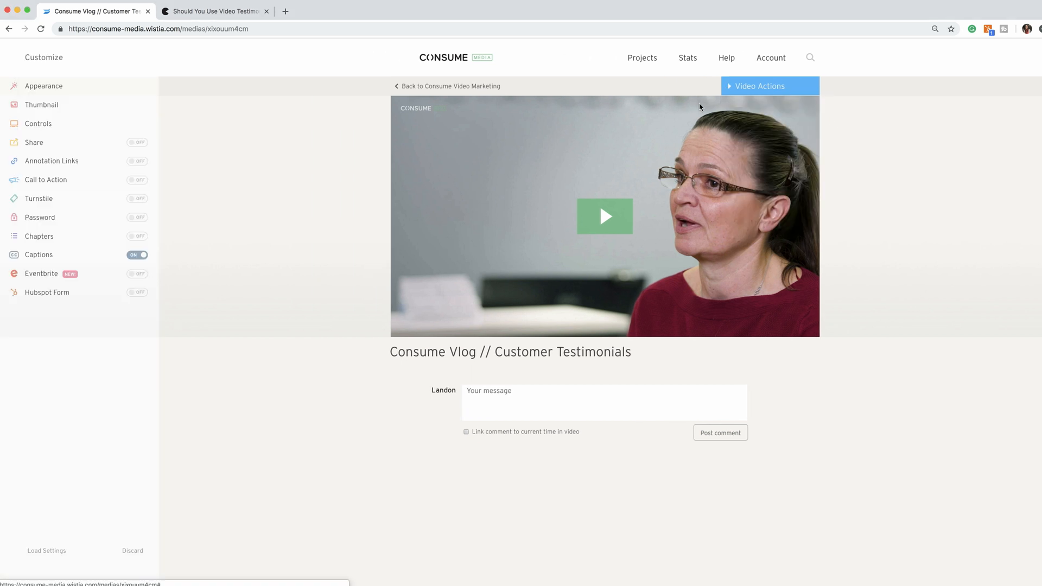
pyautogui.moveTo(42, 105)
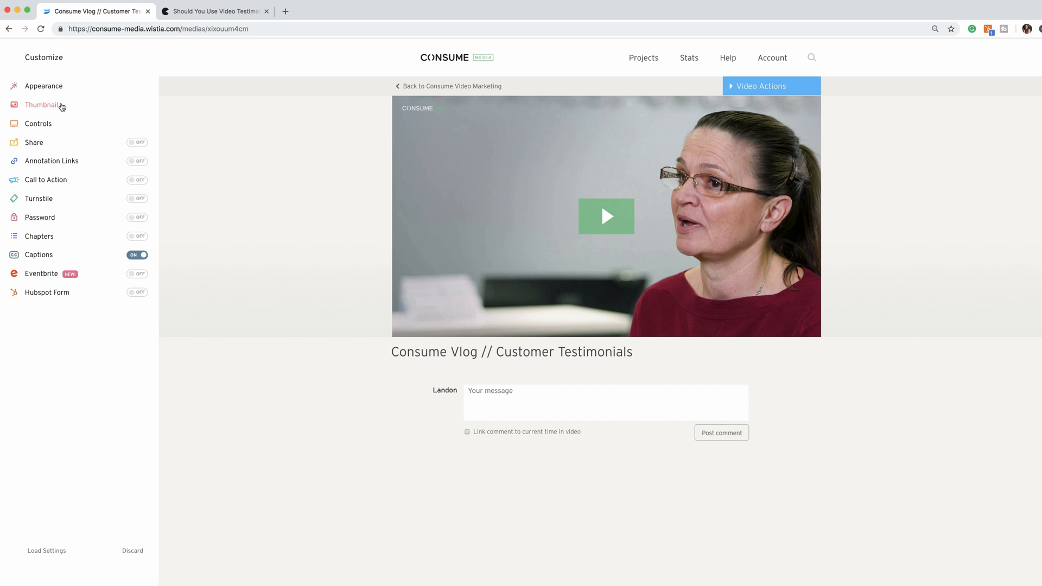
pyautogui.click(43, 106)
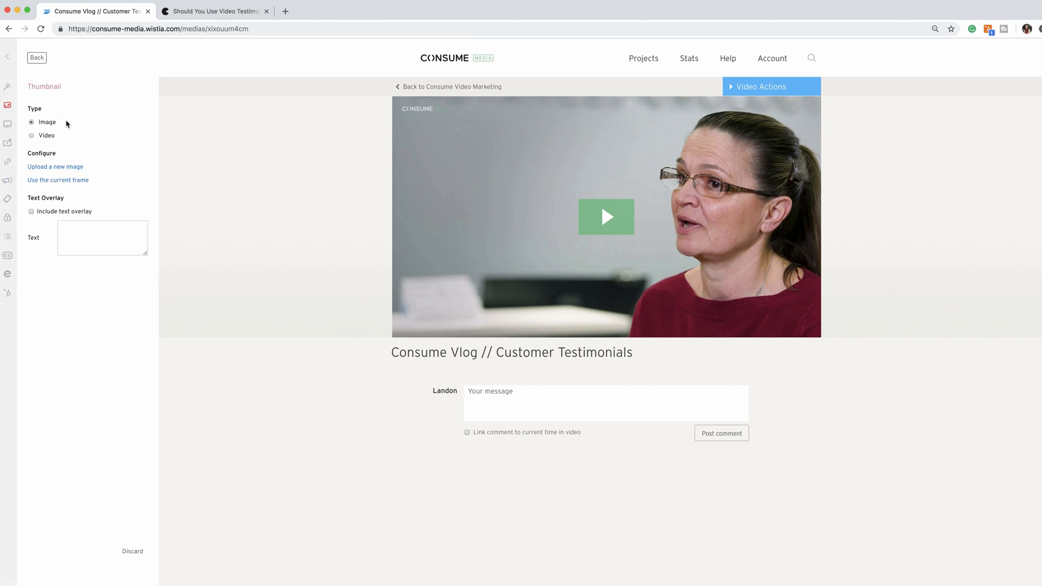
# Step: Switch the thumbnail to a Video clip from 0:18.56 to 0:22.12 and save it
pyautogui.click(32, 135)
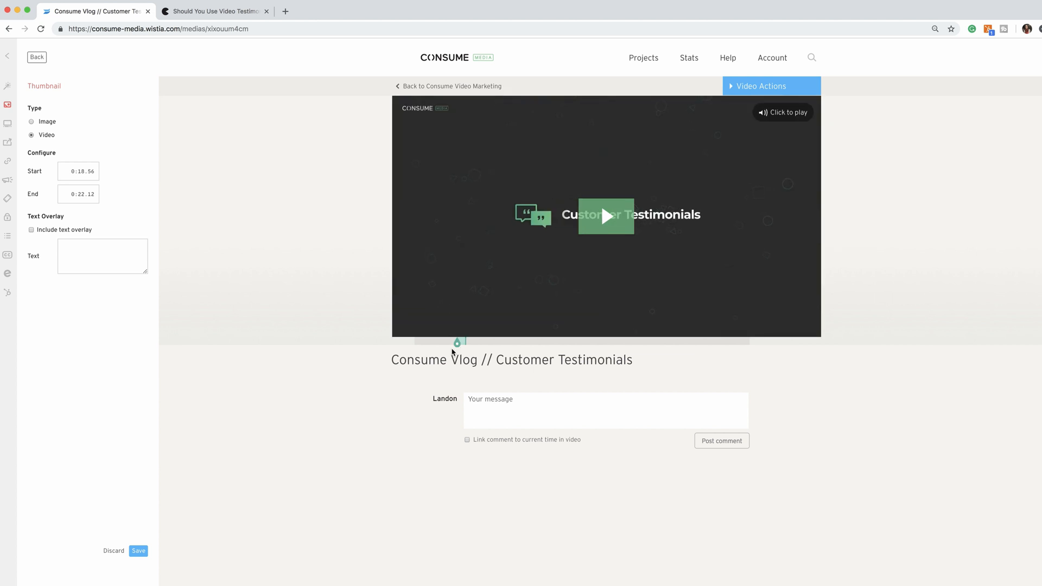
pyautogui.click(138, 551)
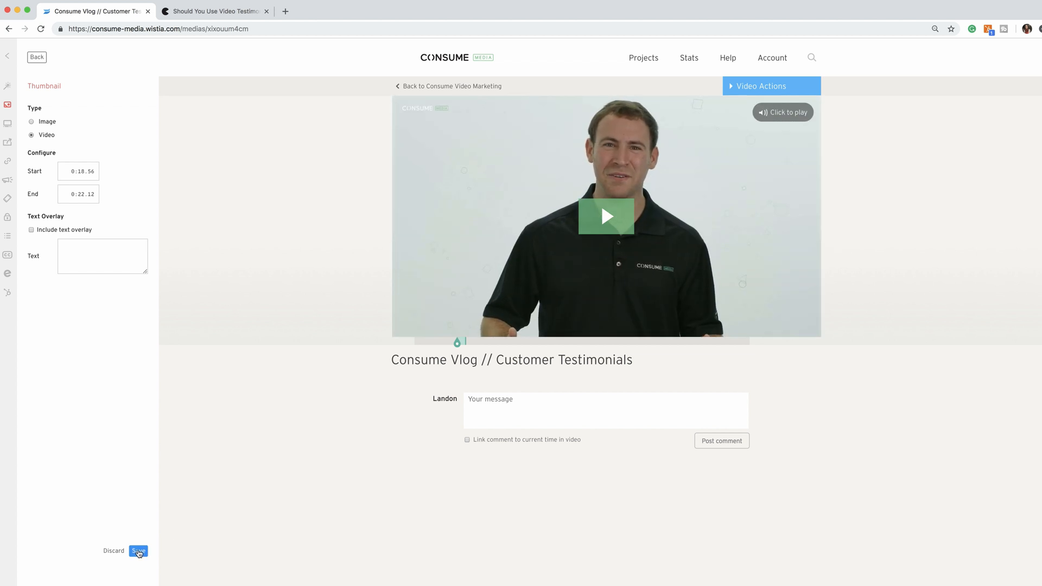
pyautogui.click(138, 552)
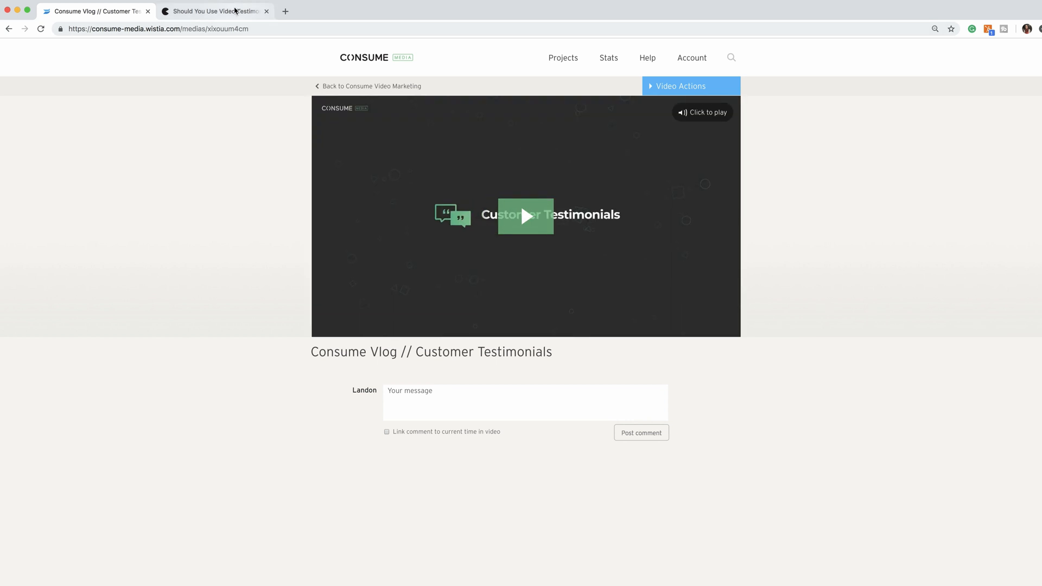
# Step: Switch to the 'Should You Use Video Testimonials' blog post in the other browser tab
pyautogui.click(213, 11)
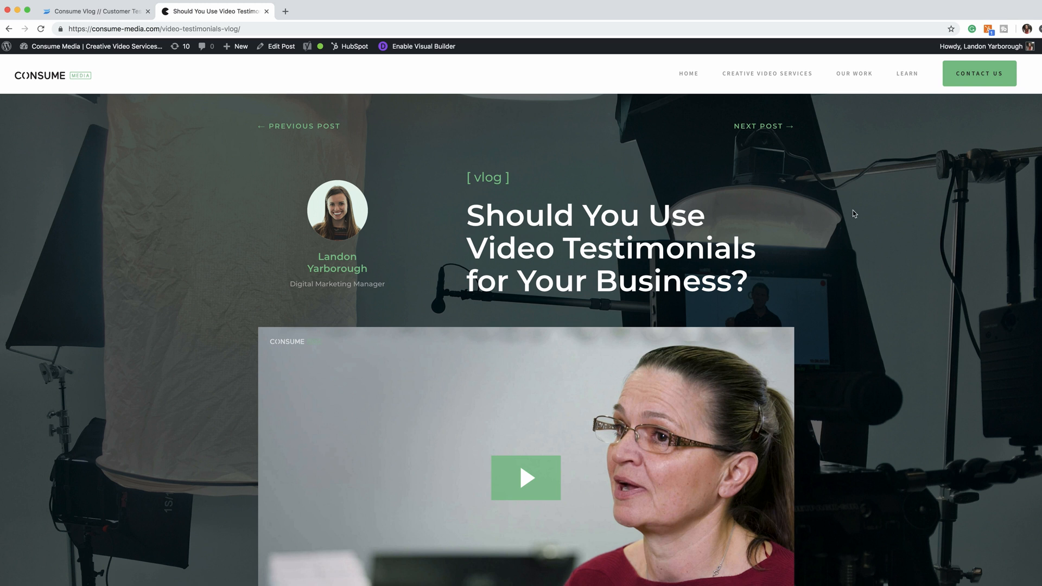
# Step: Scroll down the blog post to the embedded video showing the new moving thumbnail
pyautogui.scroll(-3)
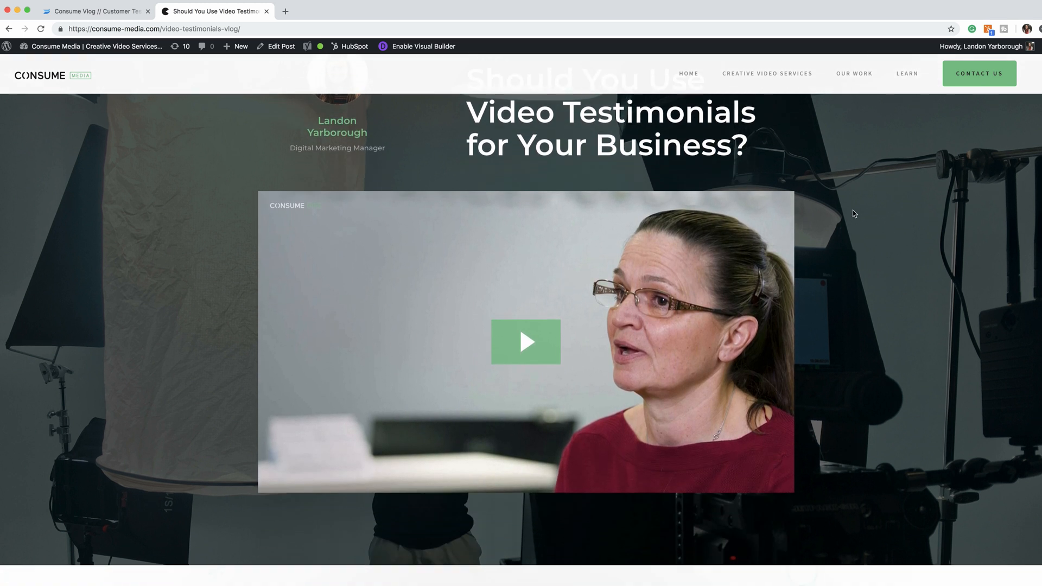
pyautogui.scroll(-3)
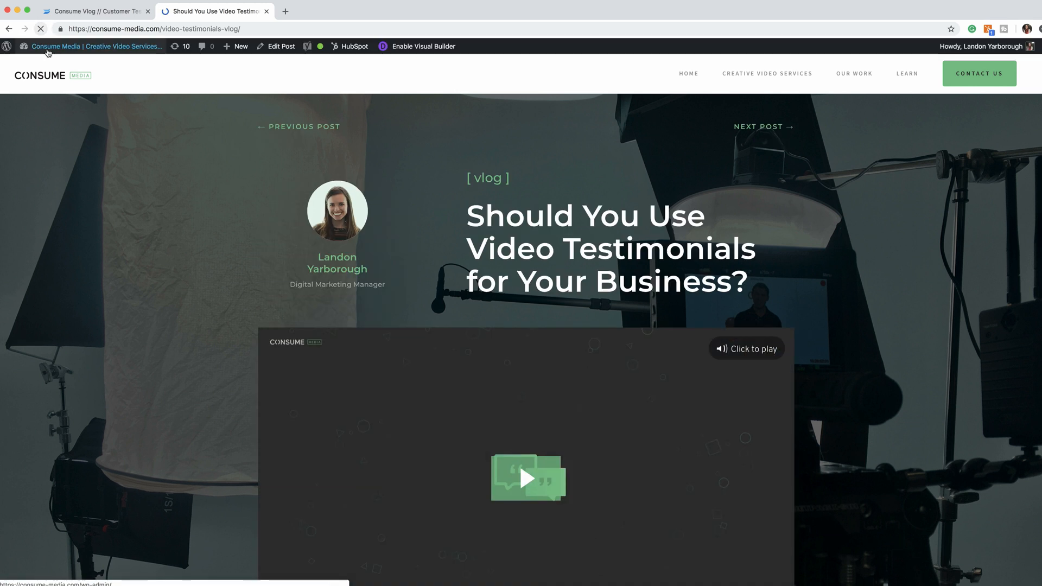
pyautogui.scroll(-3)
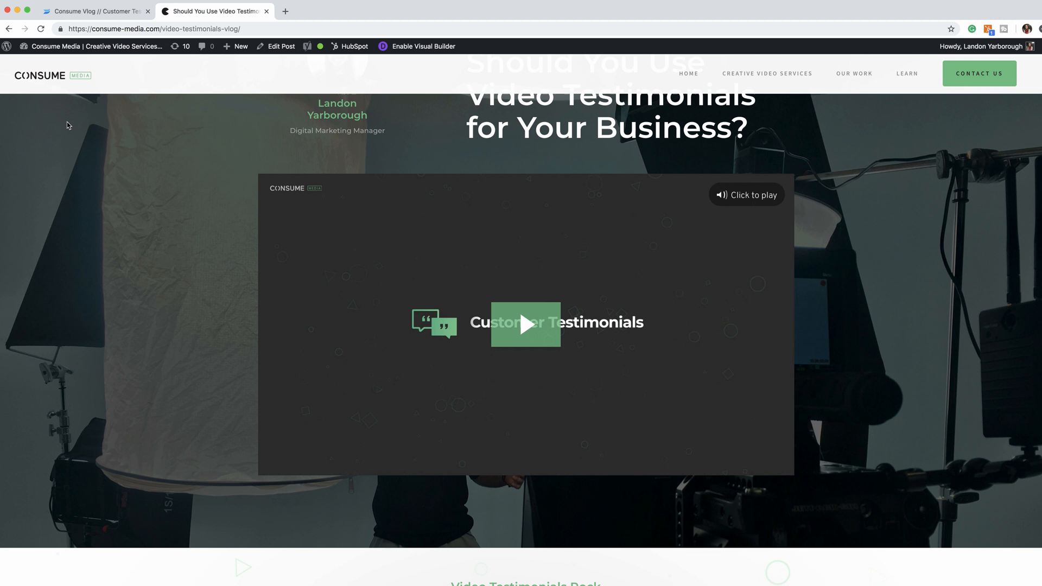
pyautogui.scroll(-3)
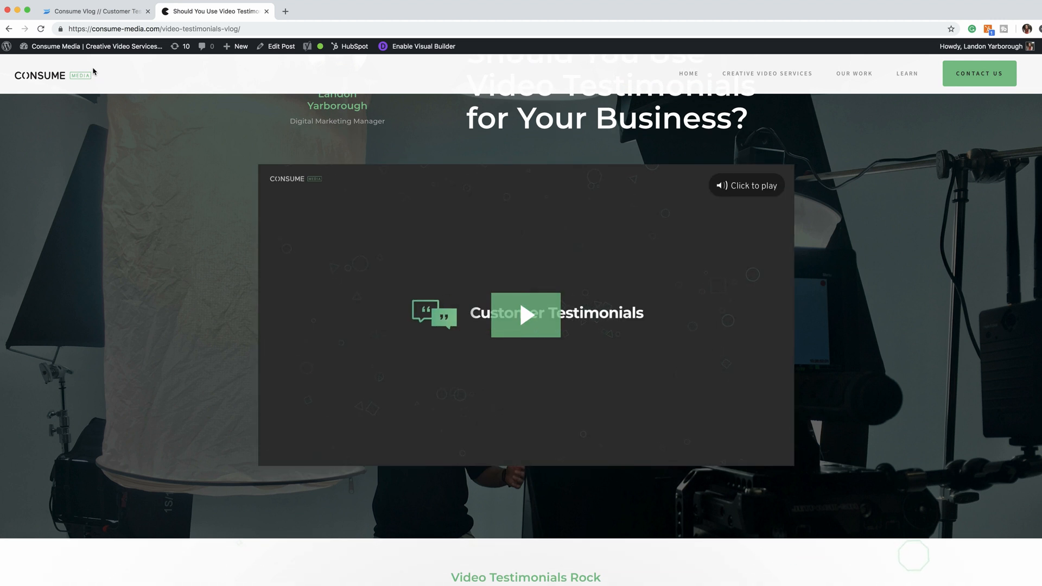